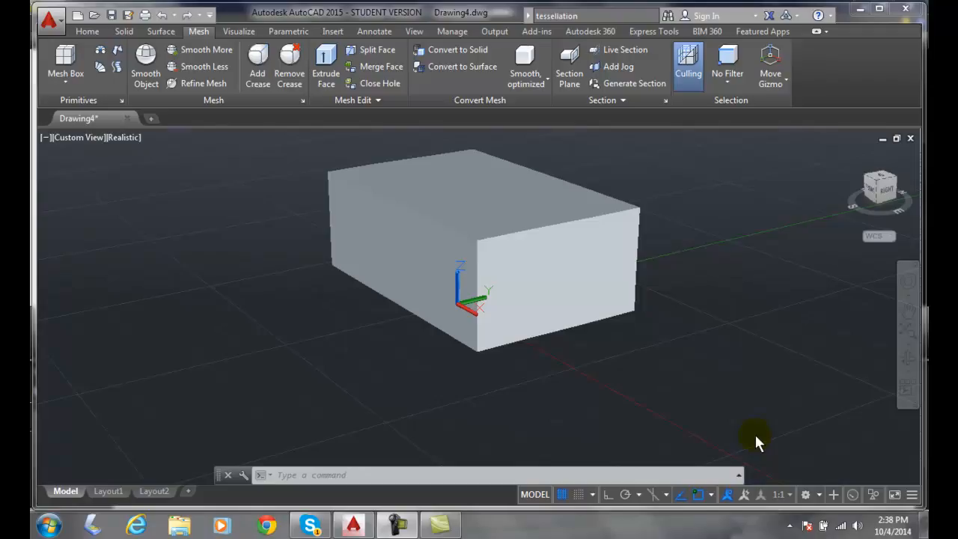
mouse_move(541, 218)
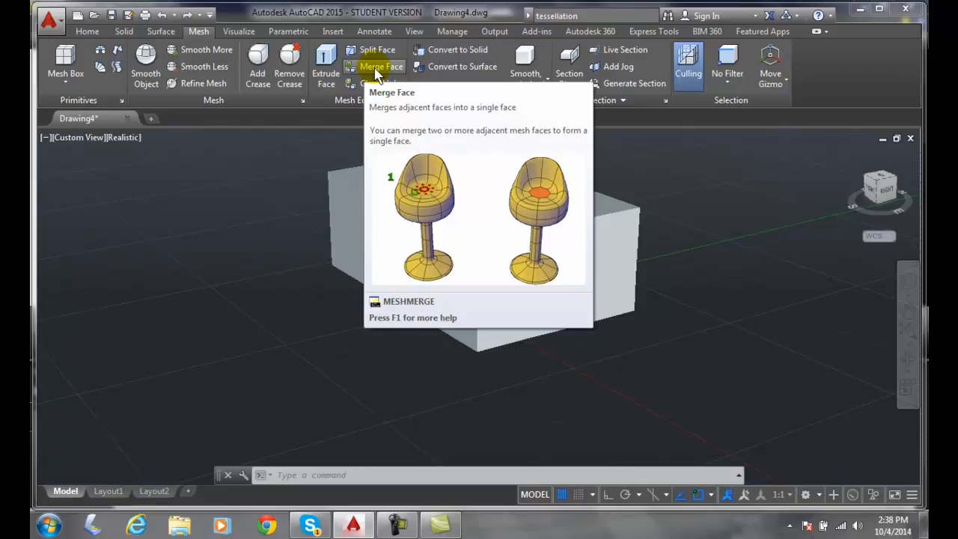
Merge the box's front face and adjacent top face into one with MESHMERGE
left_click(380, 66)
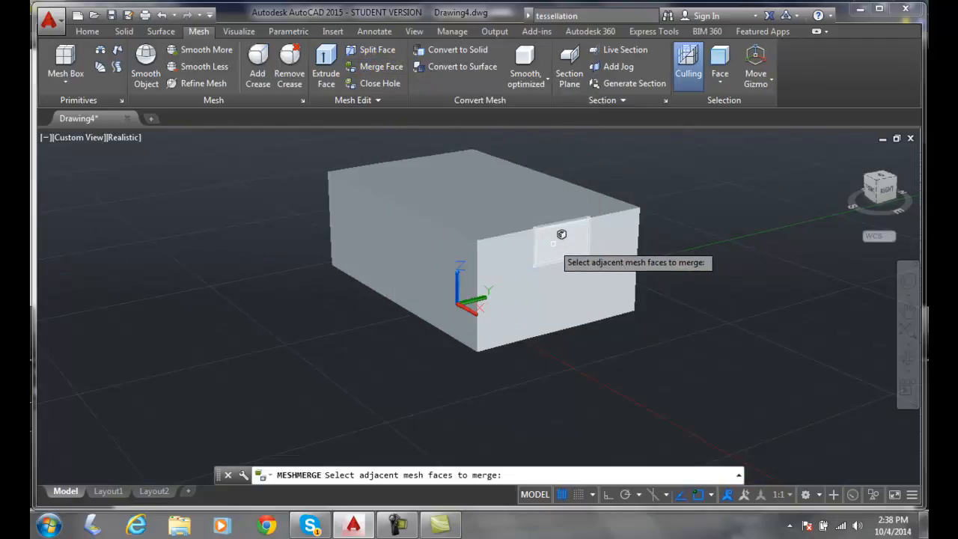
left_click(561, 243)
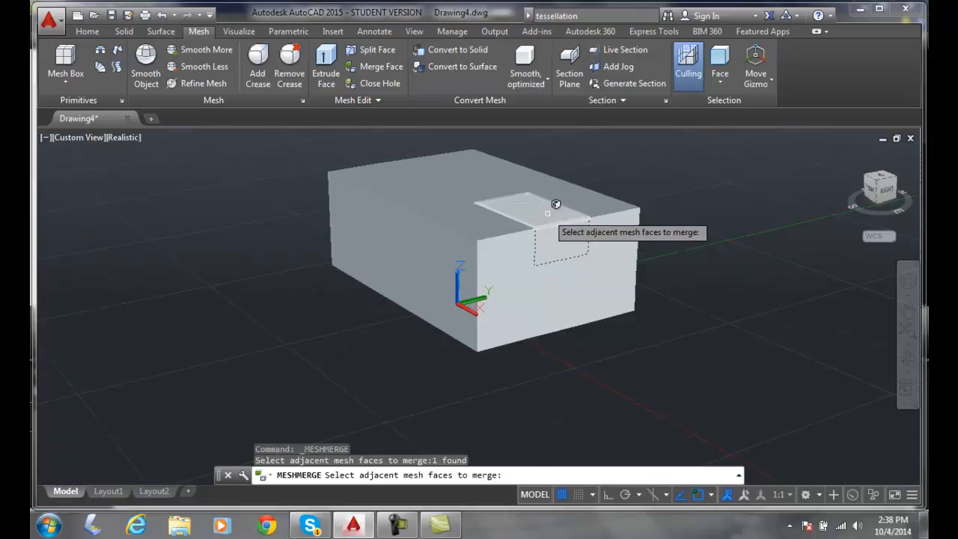
left_click(560, 203)
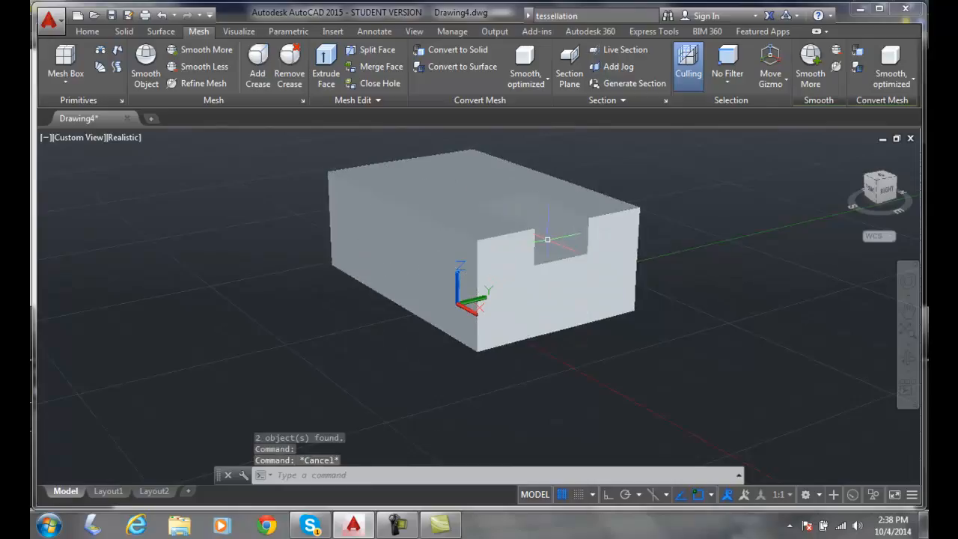
left_click(728, 62)
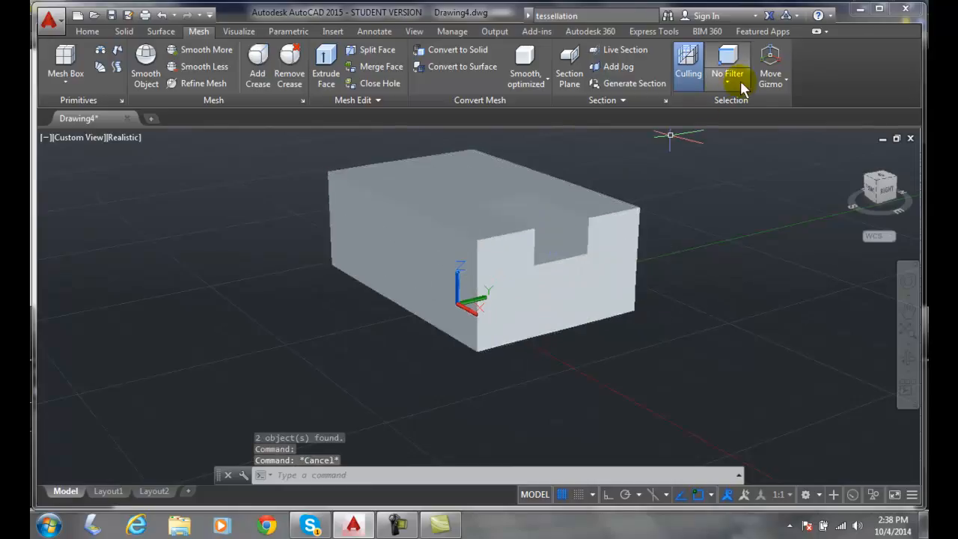
Set the sub-object filter to Face and select the merged notch face
left_click(728, 63)
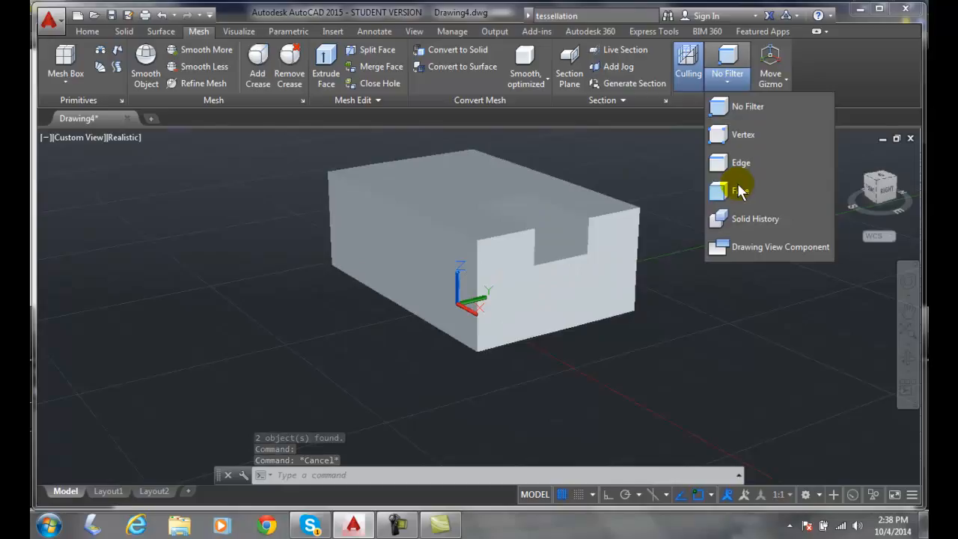
left_click(741, 192)
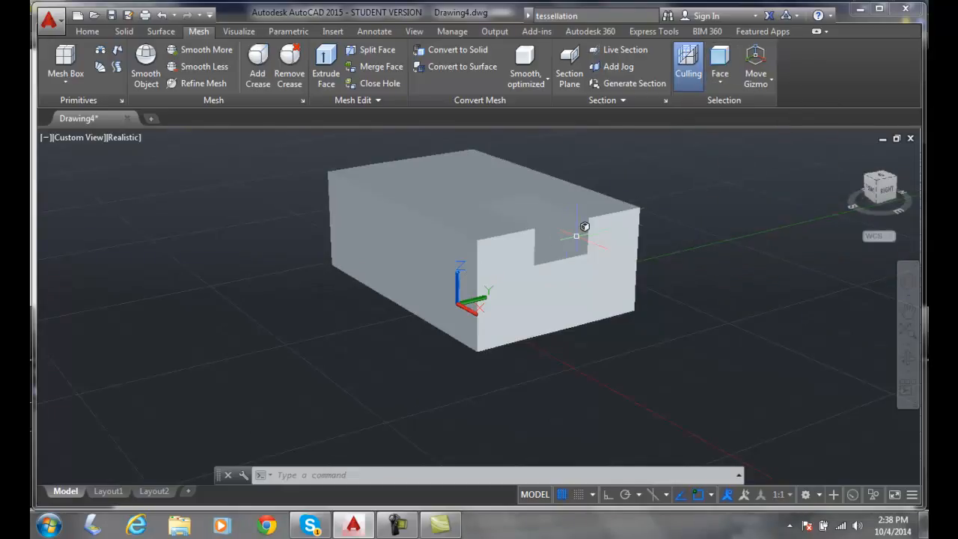
left_click(576, 236)
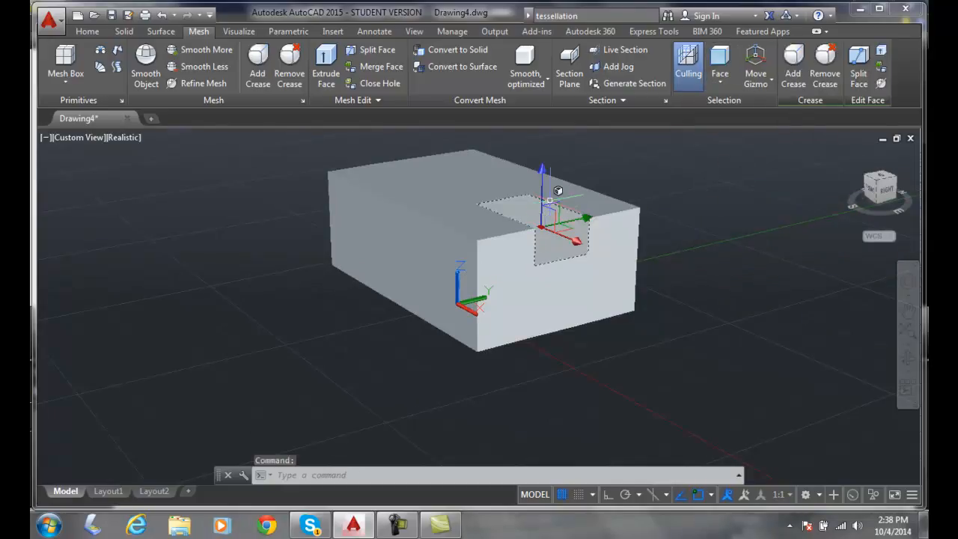